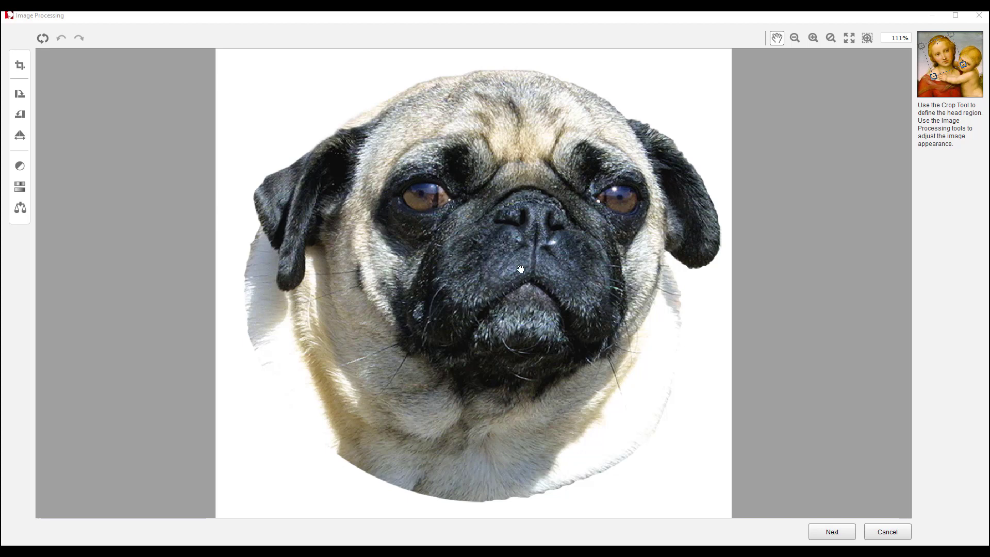
pyautogui.moveTo(106, 167)
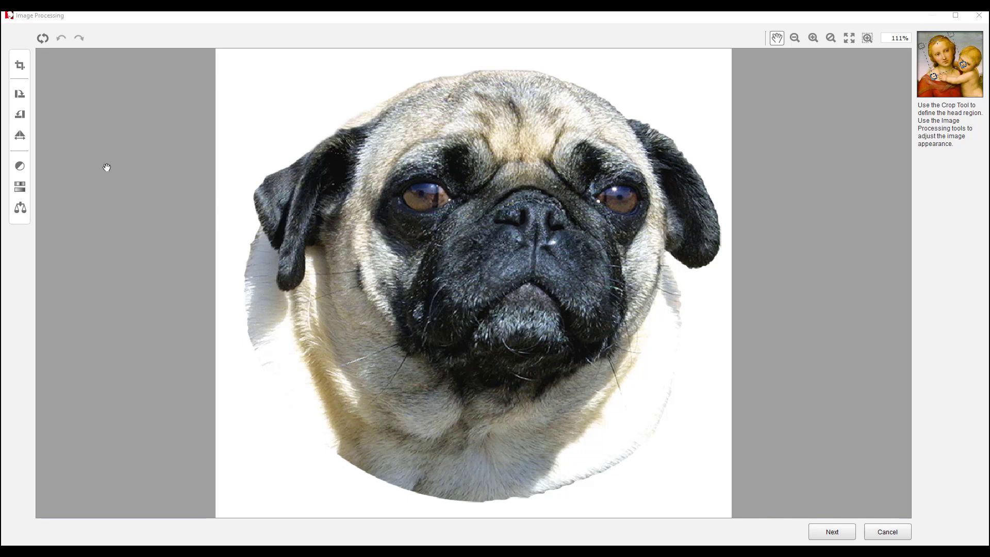
pyautogui.moveTo(246, 68)
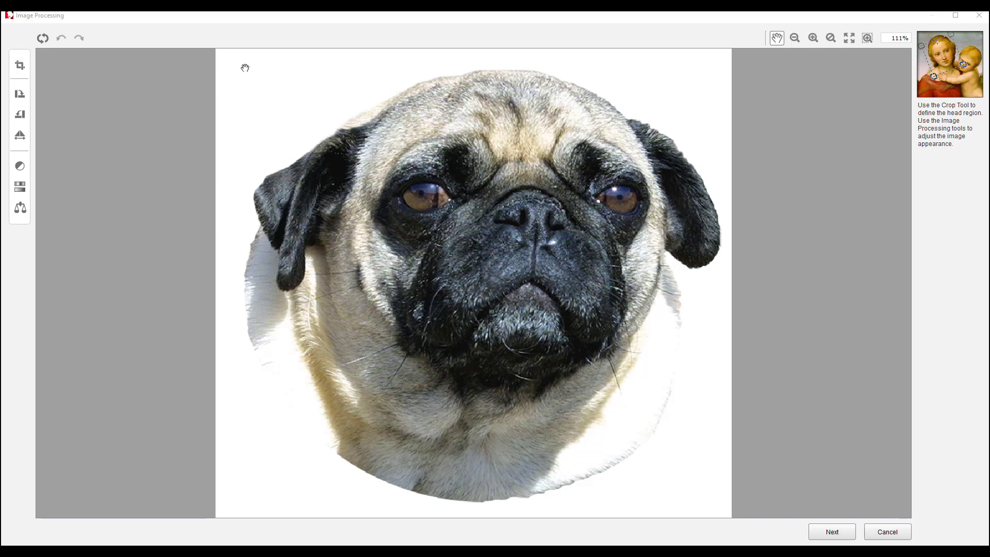
pyautogui.moveTo(454, 323)
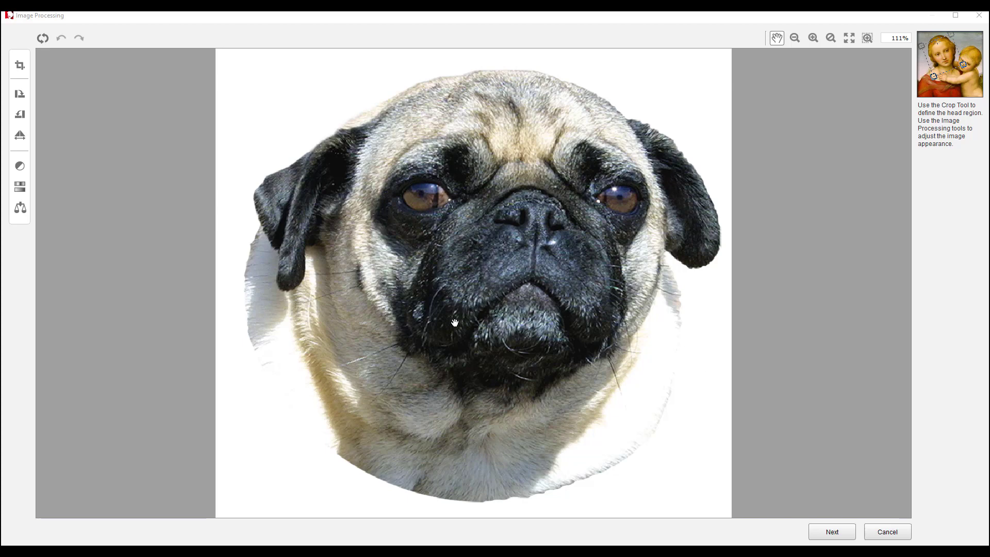
# Step: Advance to the anchor-point step to place points on the pug's eye and mouth corners
pyautogui.click(831, 531)
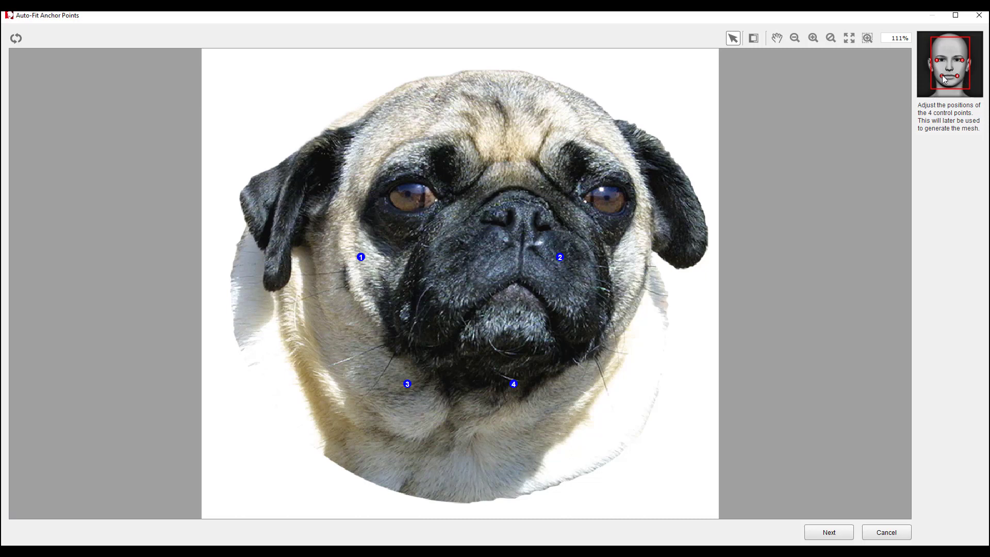
pyautogui.moveTo(964, 65)
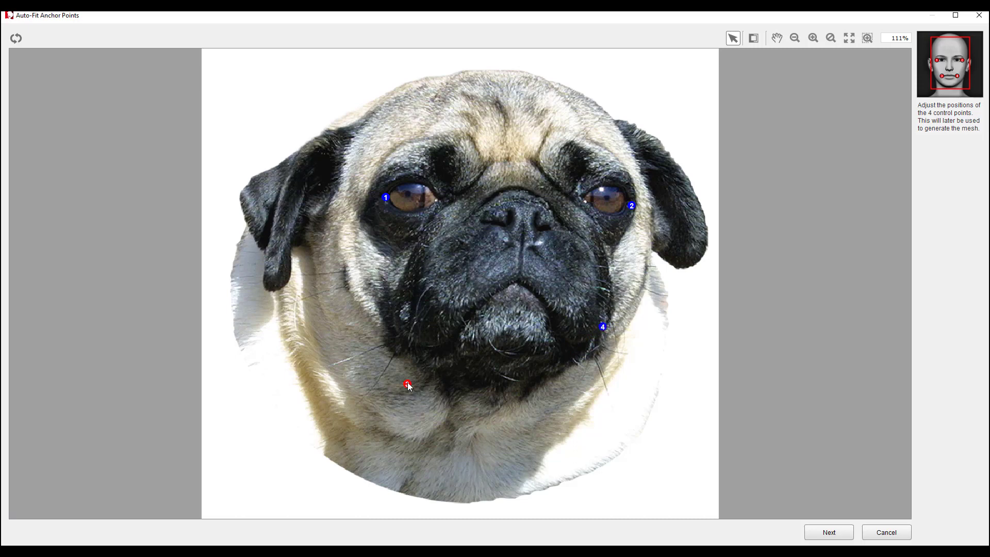
# Step: Advance from anchor points so the facial wireframe overlays the pug's face
pyautogui.click(828, 532)
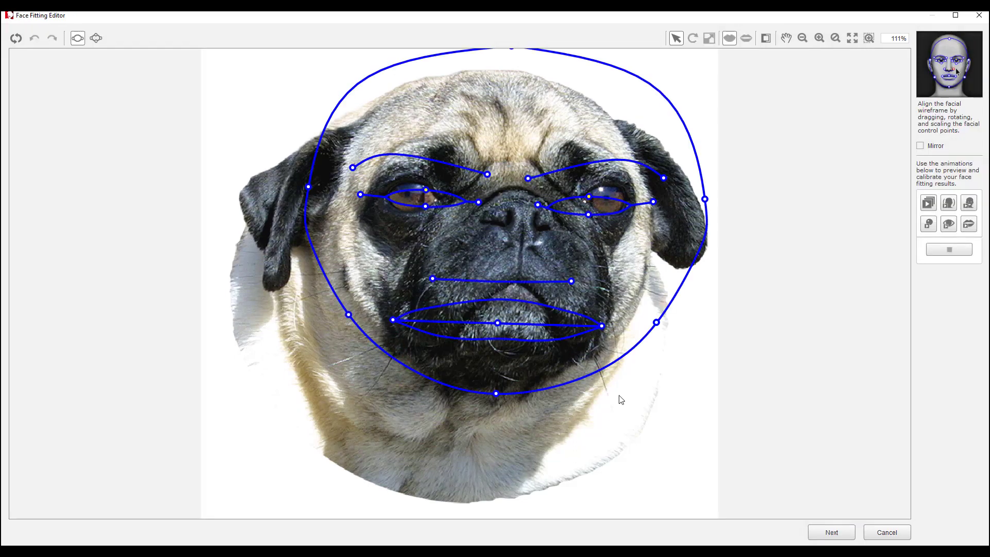
pyautogui.moveTo(497, 272)
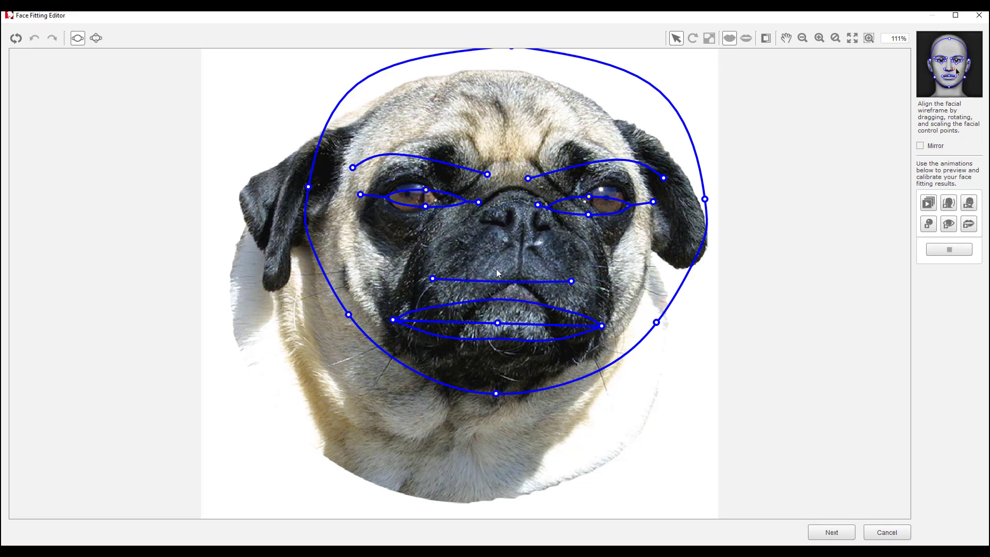
pyautogui.moveTo(114, 131)
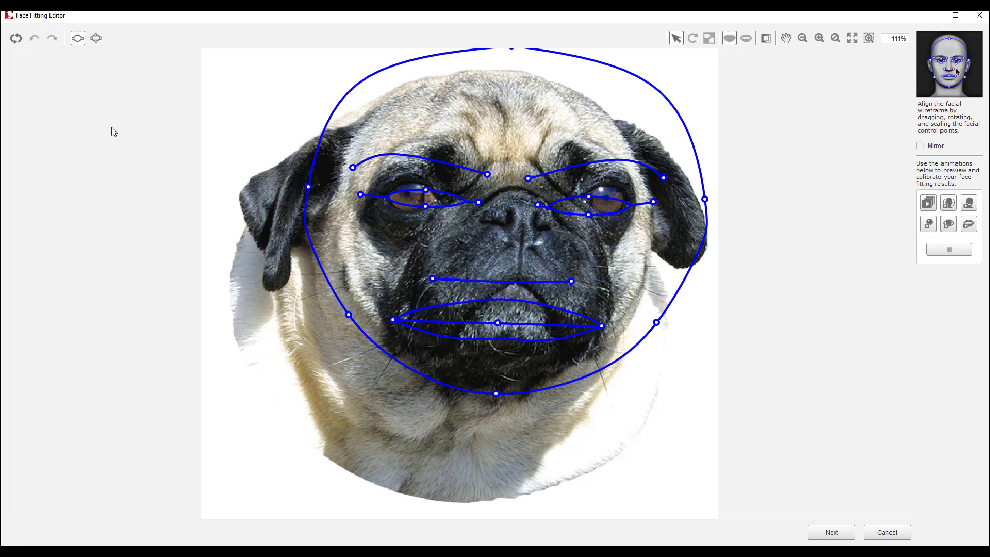
pyautogui.moveTo(264, 130)
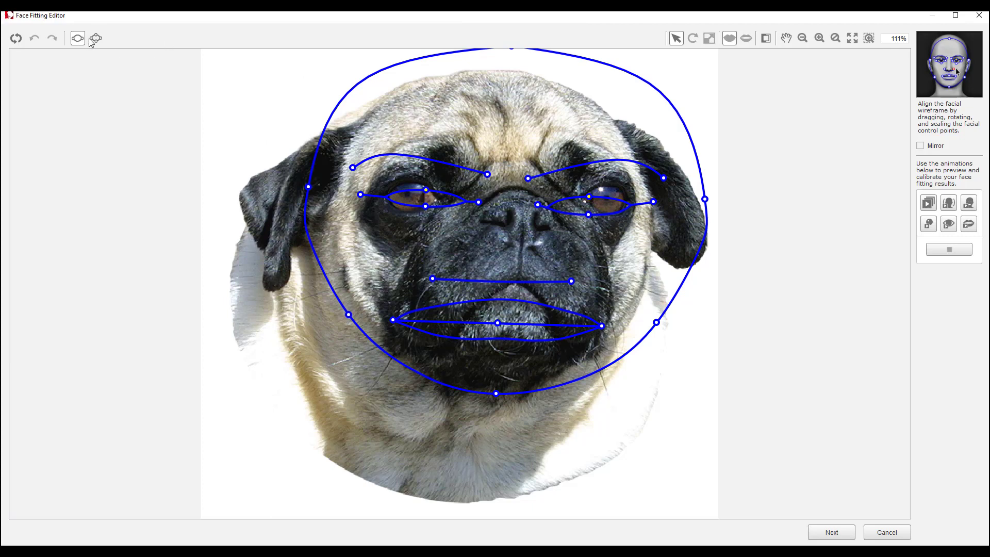
# Step: Switch to the detailed face wireframe and preview a test animation of the fit
pyautogui.click(95, 38)
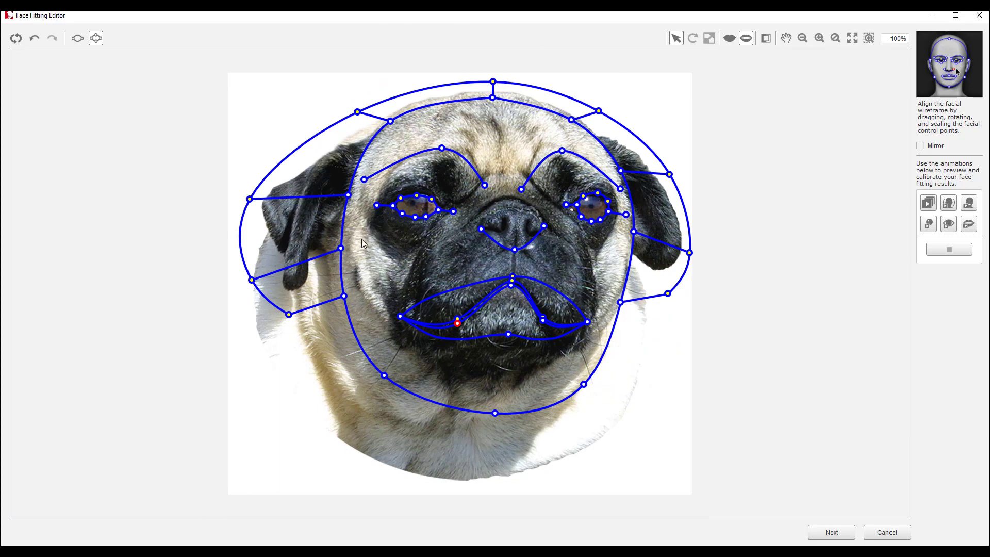
pyautogui.moveTo(949, 250)
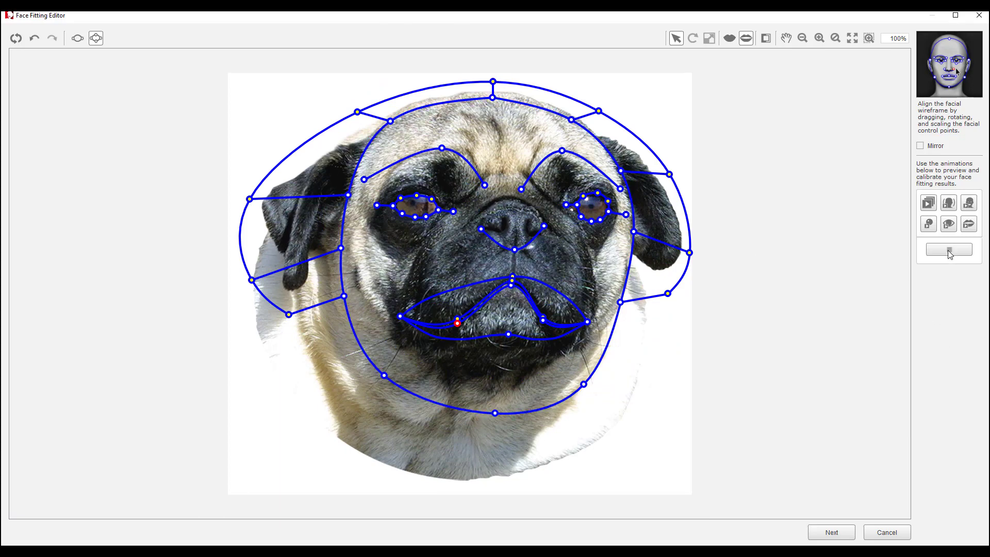
pyautogui.moveTo(927, 203)
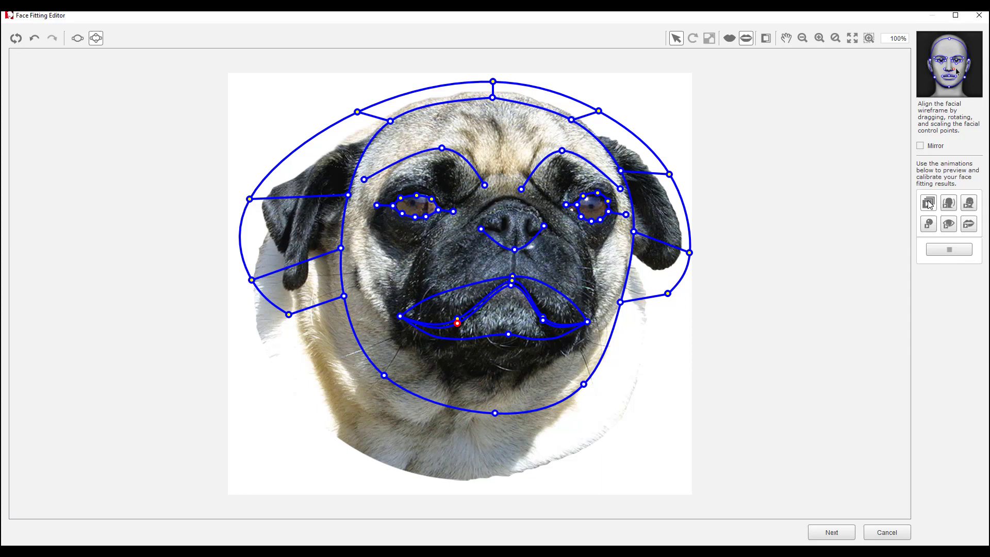
pyautogui.click(927, 203)
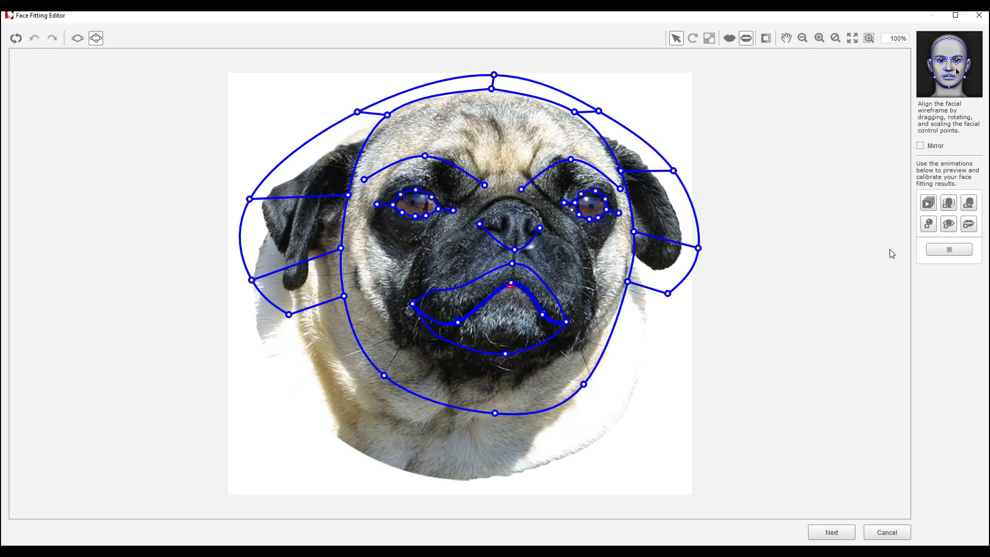
# Step: Proceed to Face Orientation, choose the second face style, and preview the result
pyautogui.click(831, 532)
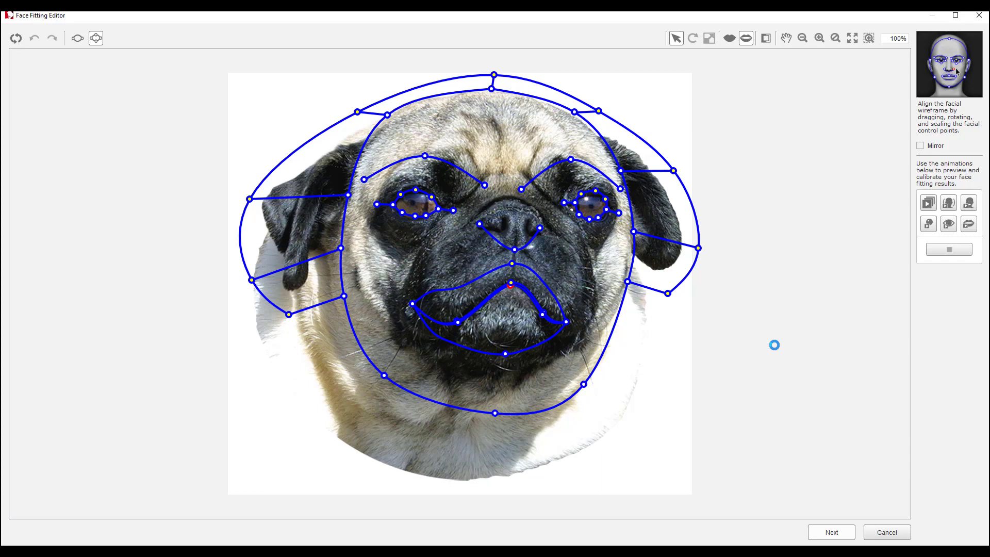
pyautogui.click(831, 532)
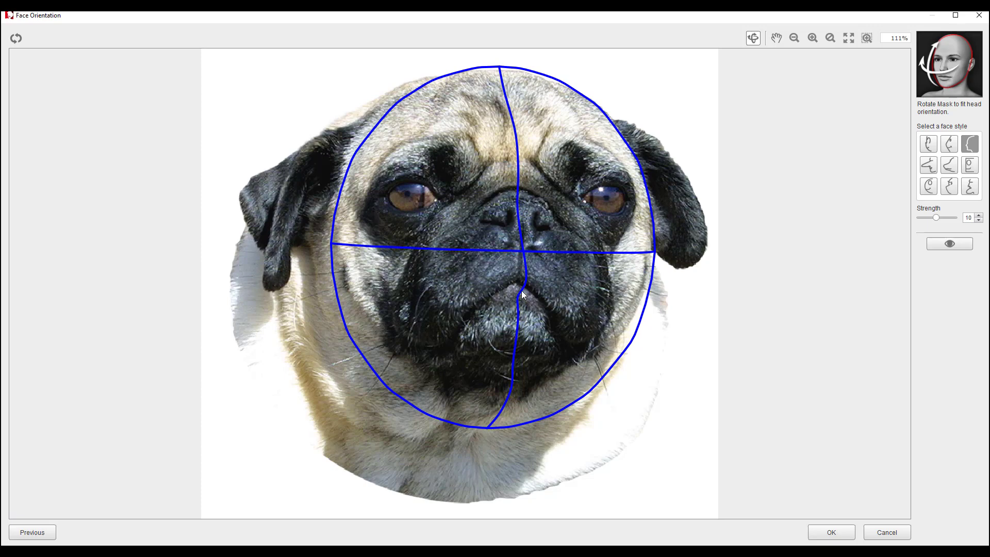
pyautogui.moveTo(809, 150)
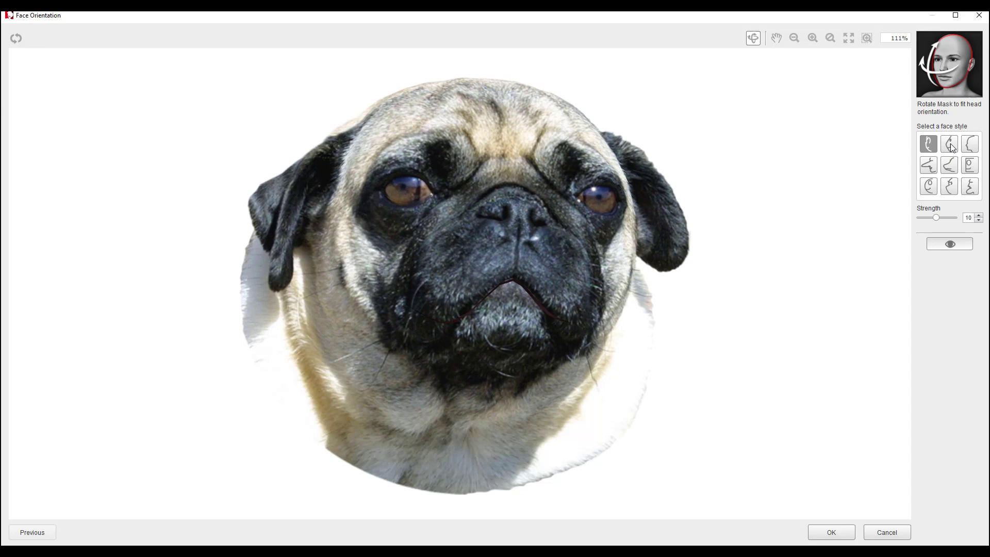
pyautogui.click(950, 144)
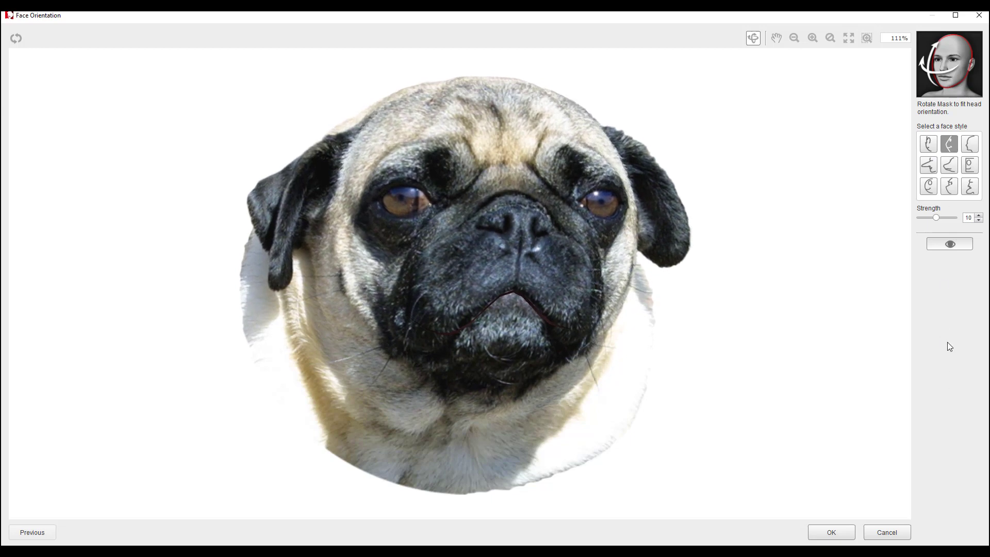
pyautogui.click(950, 243)
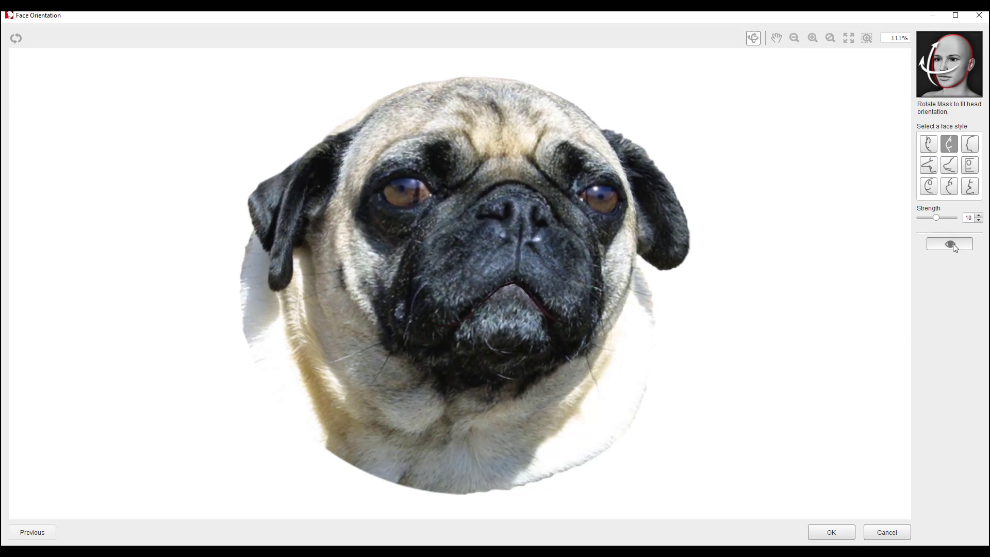
pyautogui.click(830, 532)
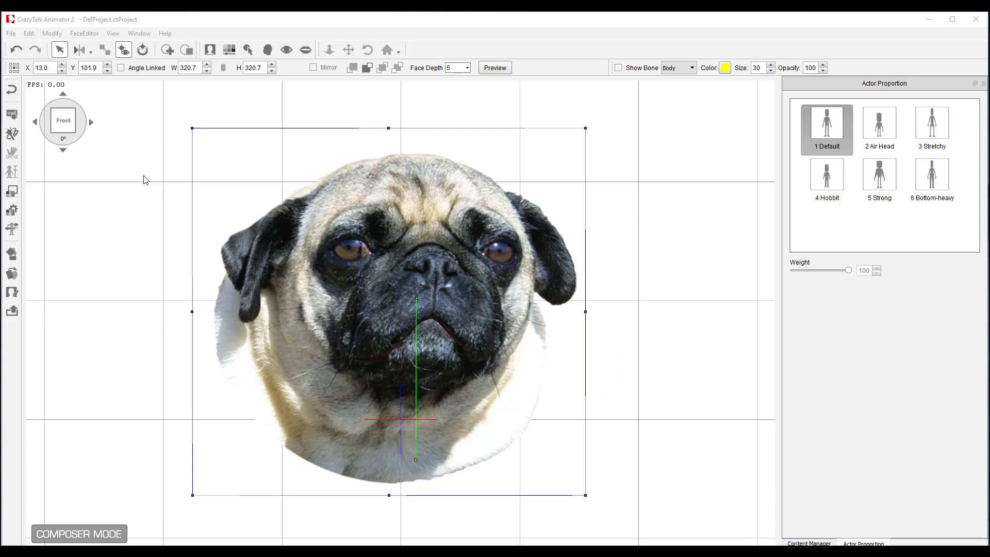
pyautogui.moveTo(193, 195)
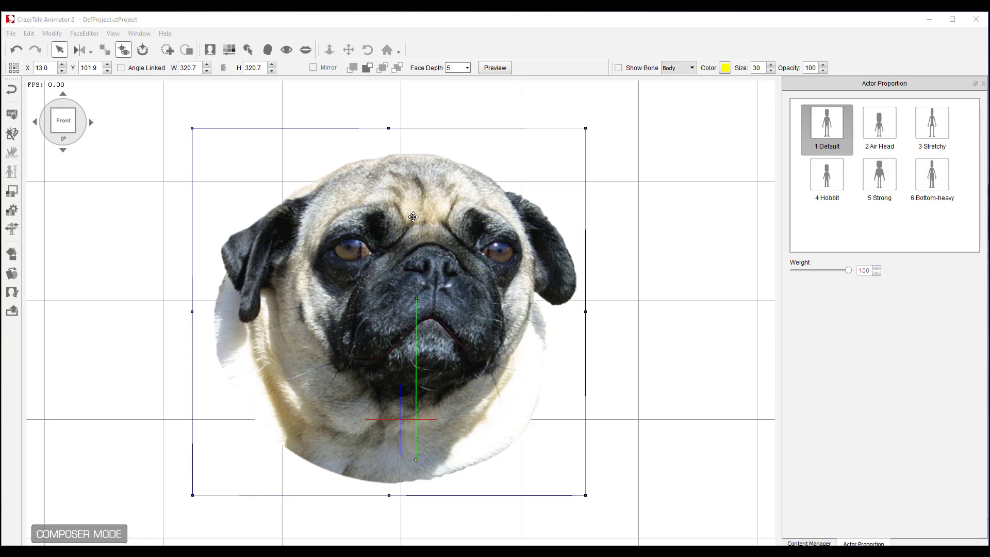
pyautogui.moveTo(150, 21)
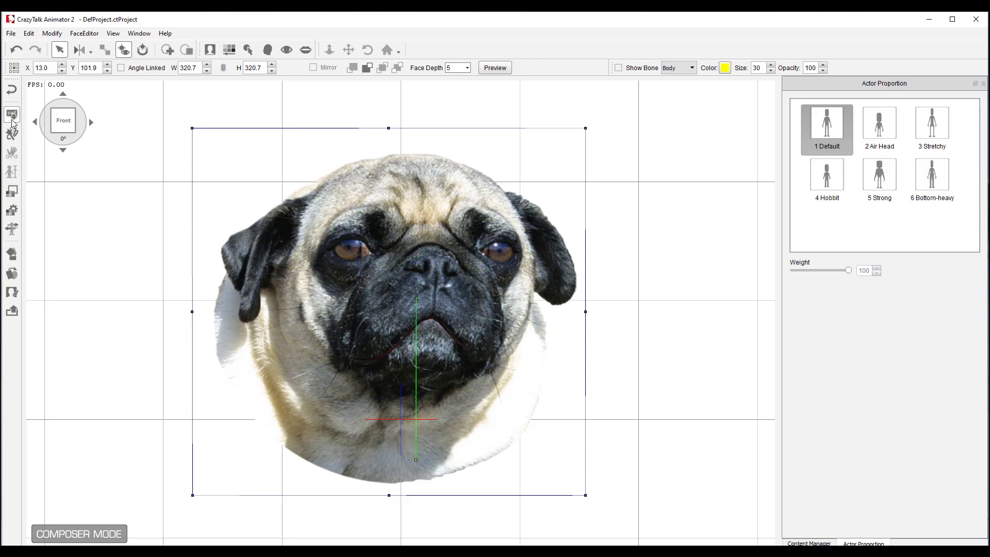
# Step: Finish face fitting and return the pug head actor from composer to the stage
pyautogui.click(11, 90)
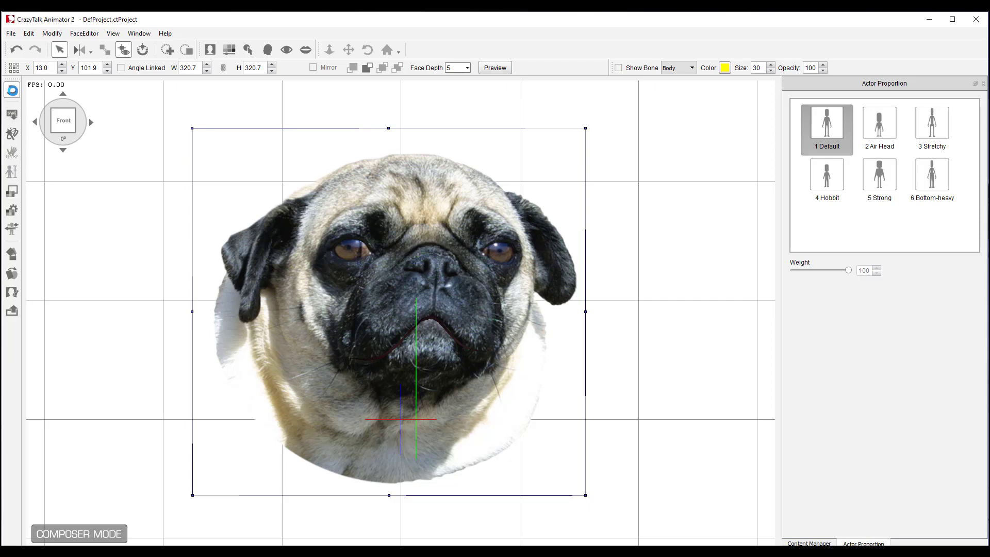
pyautogui.click(79, 533)
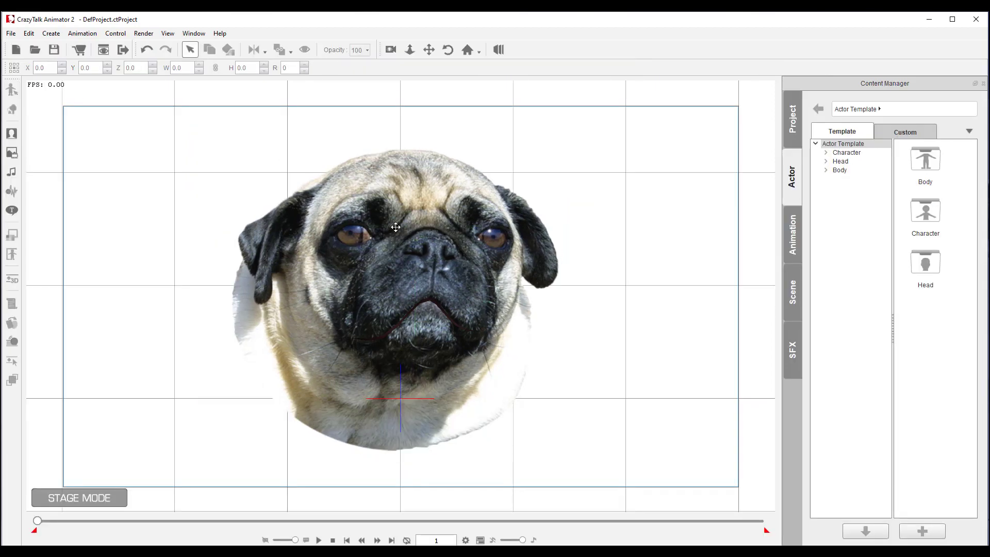
# Step: Select the pug head, load the voice clip as a wave file, and enter the Puppet Editor
pyautogui.click(396, 227)
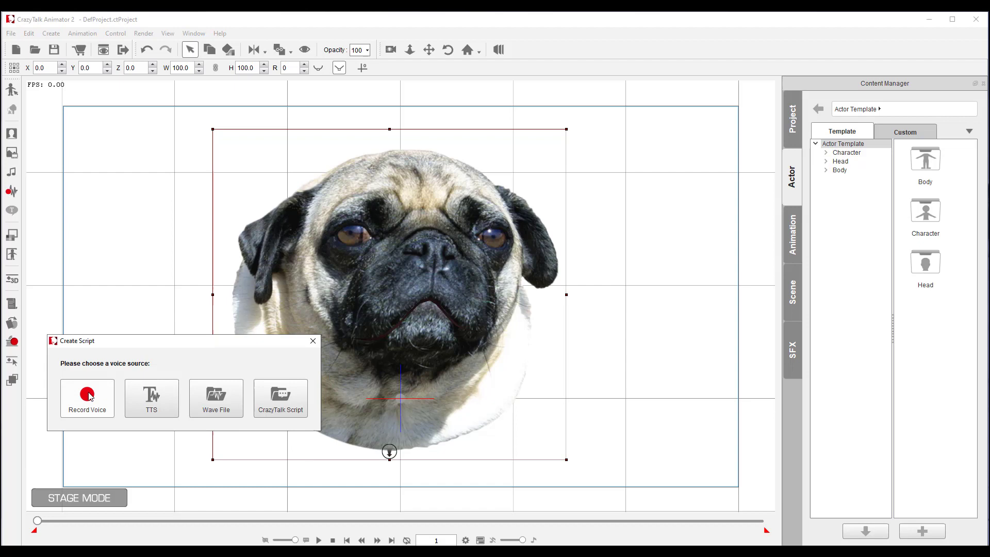
pyautogui.moveTo(215, 398)
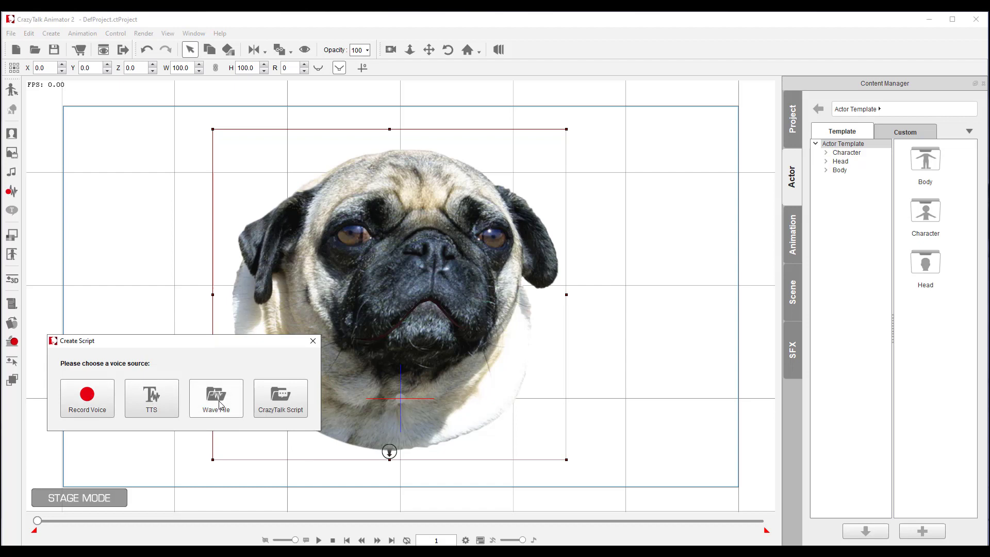
pyautogui.click(215, 399)
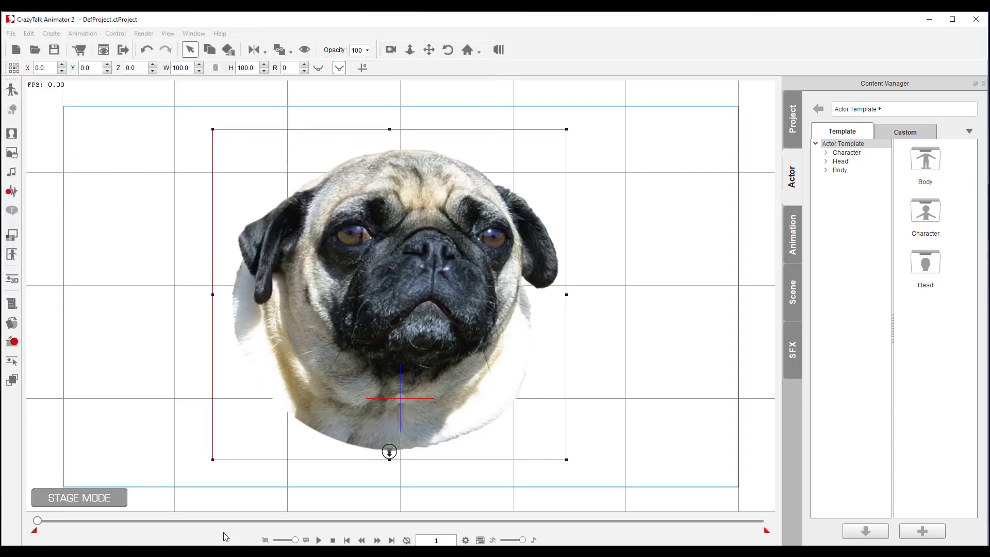
pyautogui.click(319, 540)
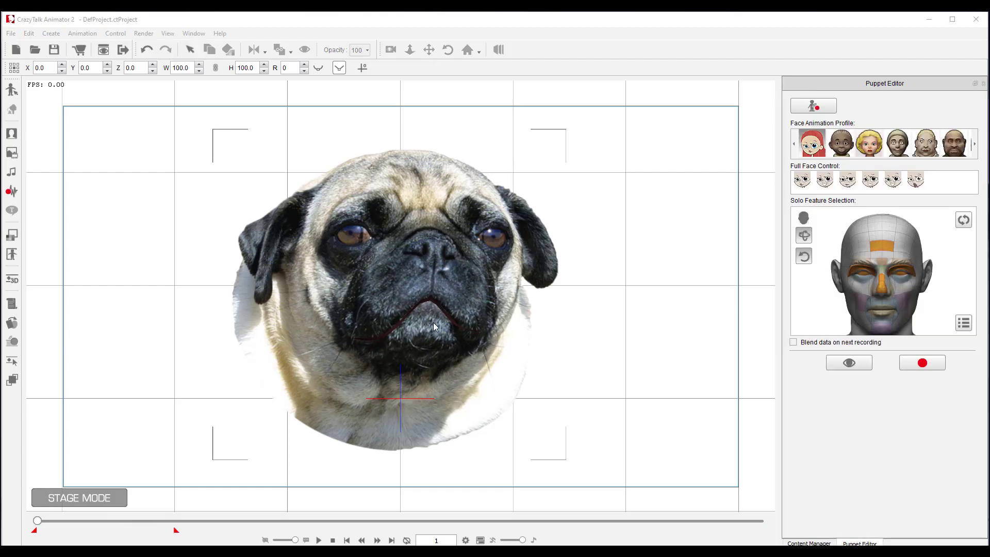
pyautogui.moveTo(258, 289)
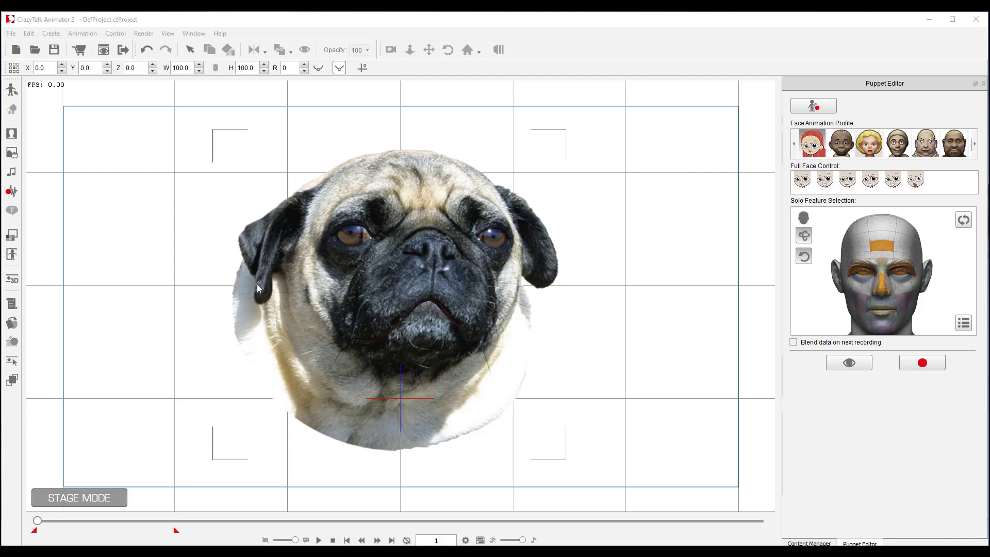
pyautogui.moveTo(491, 309)
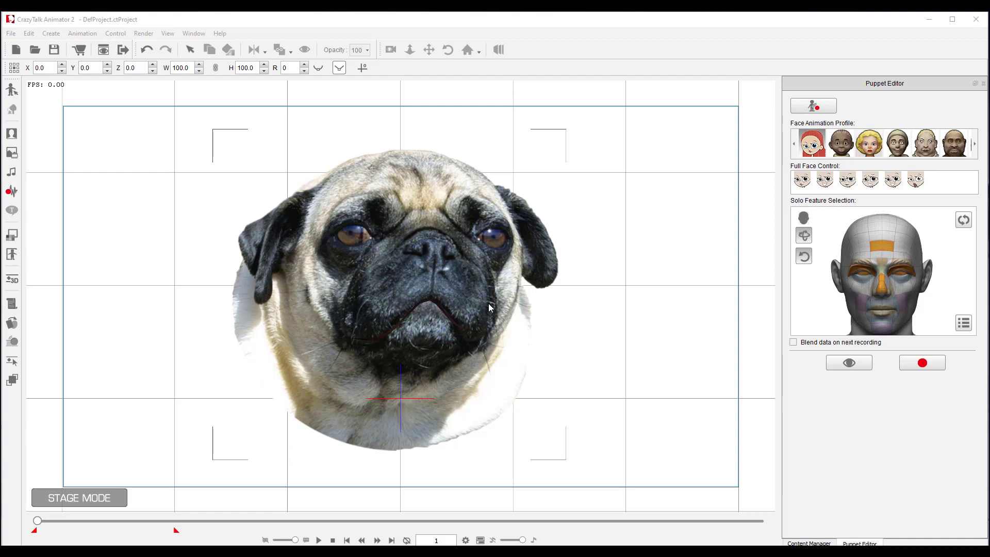
pyautogui.moveTo(12, 341)
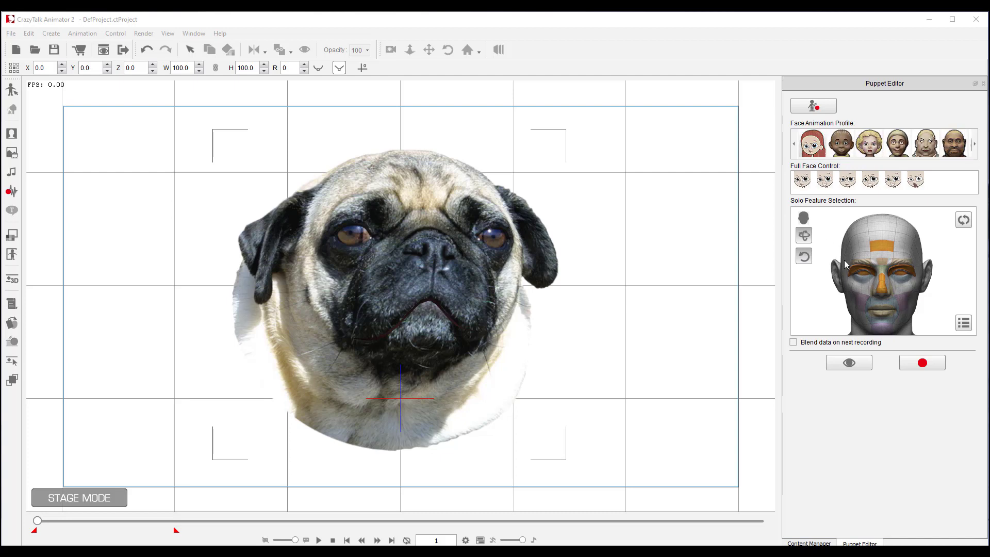
pyautogui.moveTo(887, 246)
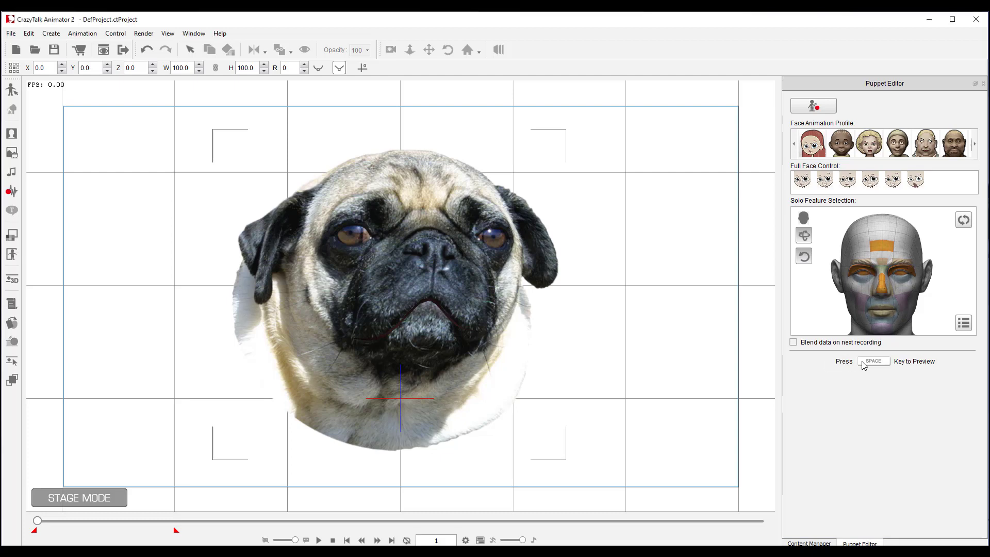
pyautogui.moveTo(870, 367)
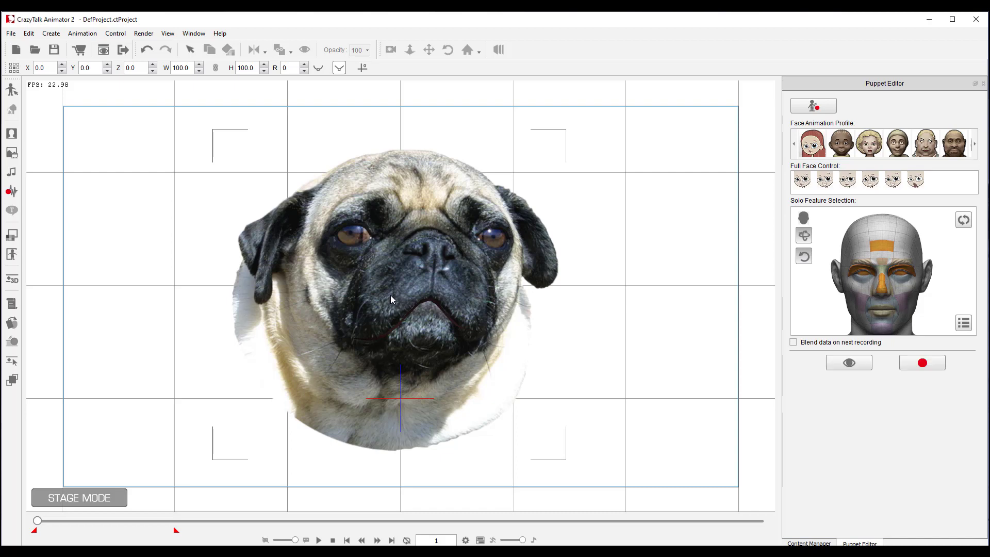
pyautogui.moveTo(922, 362)
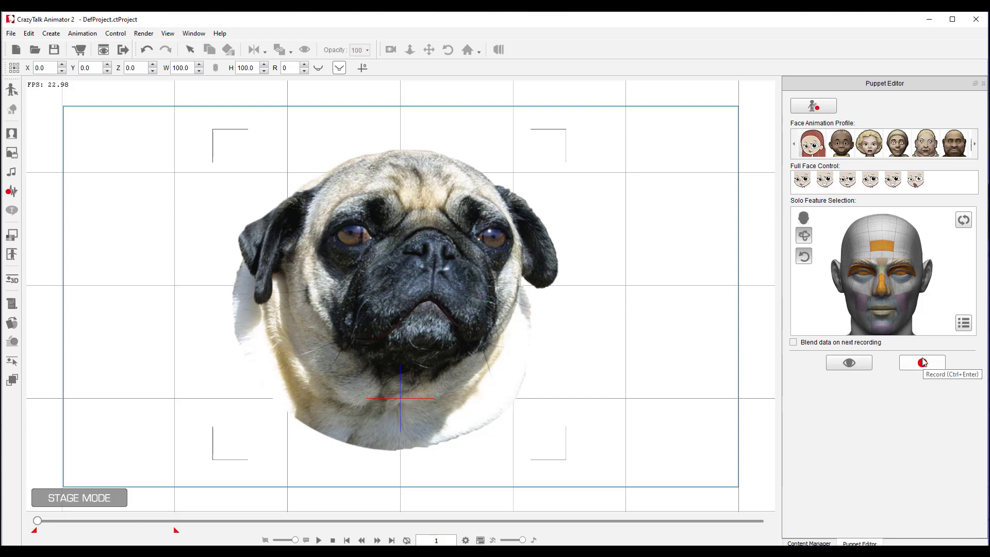
pyautogui.moveTo(925, 364)
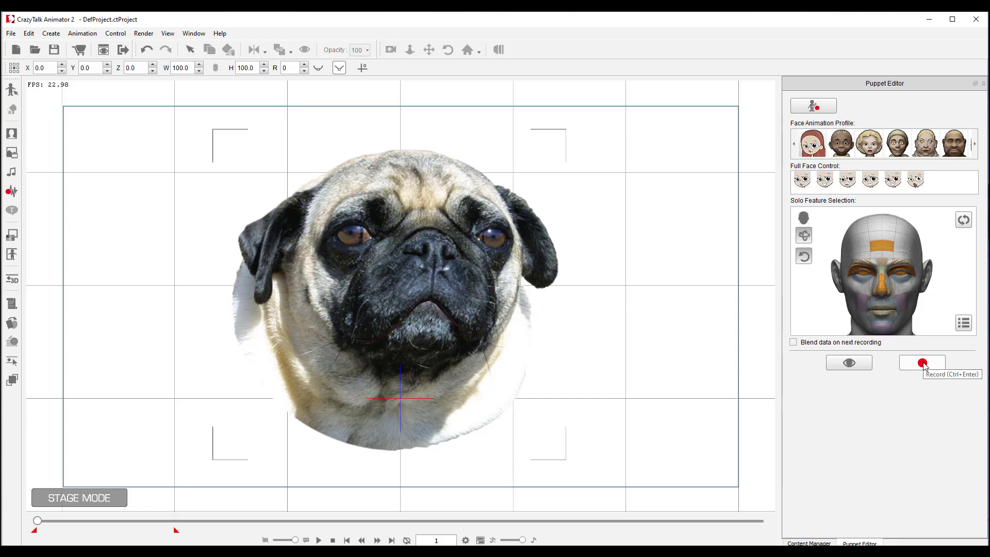
# Step: Record live head movements along the voice track, play the take back, and stop recording
pyautogui.click(921, 362)
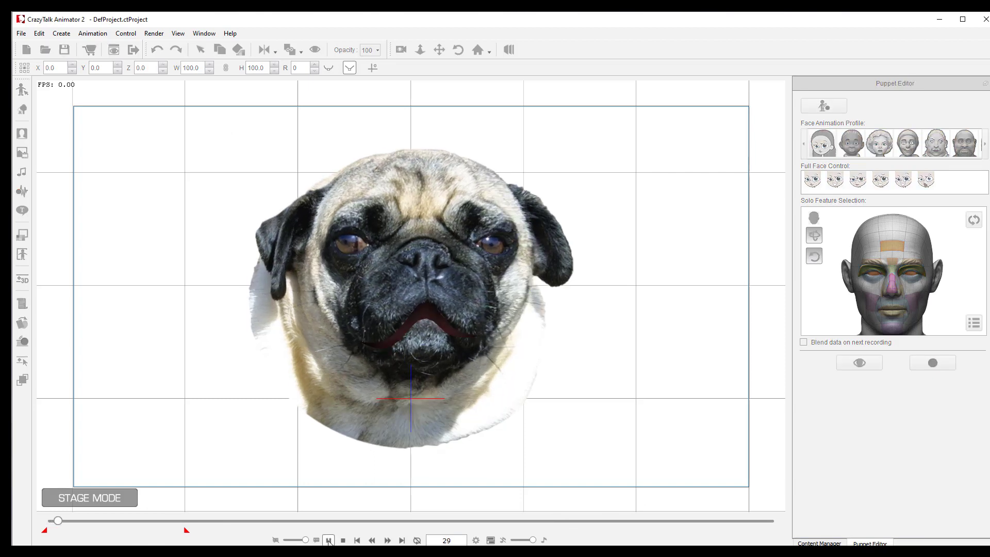
pyautogui.click(328, 539)
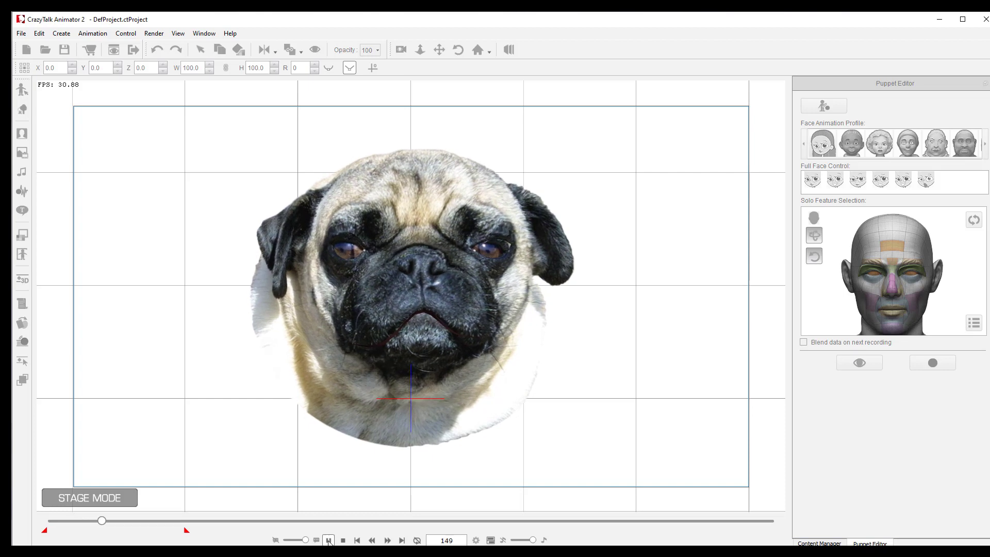
pyautogui.click(343, 539)
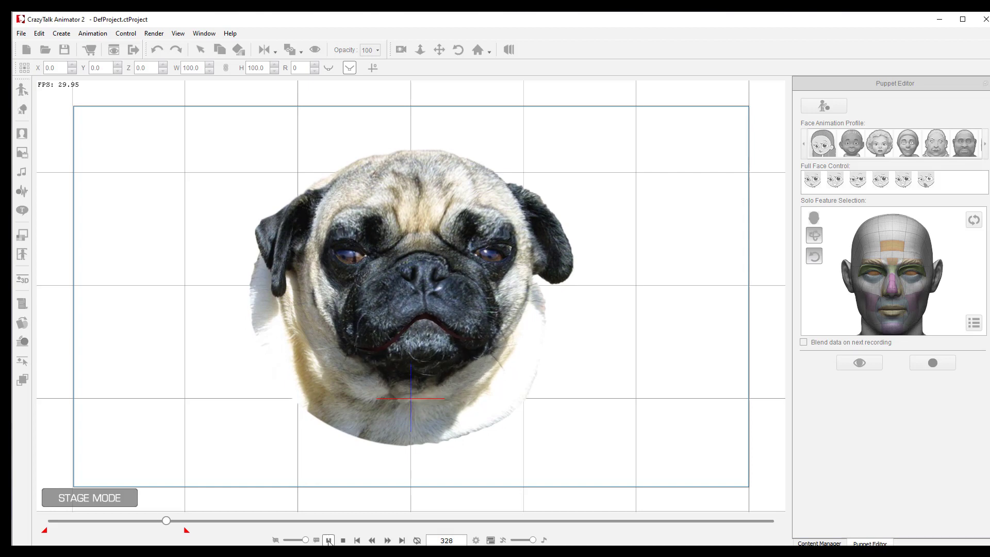
pyautogui.click(933, 362)
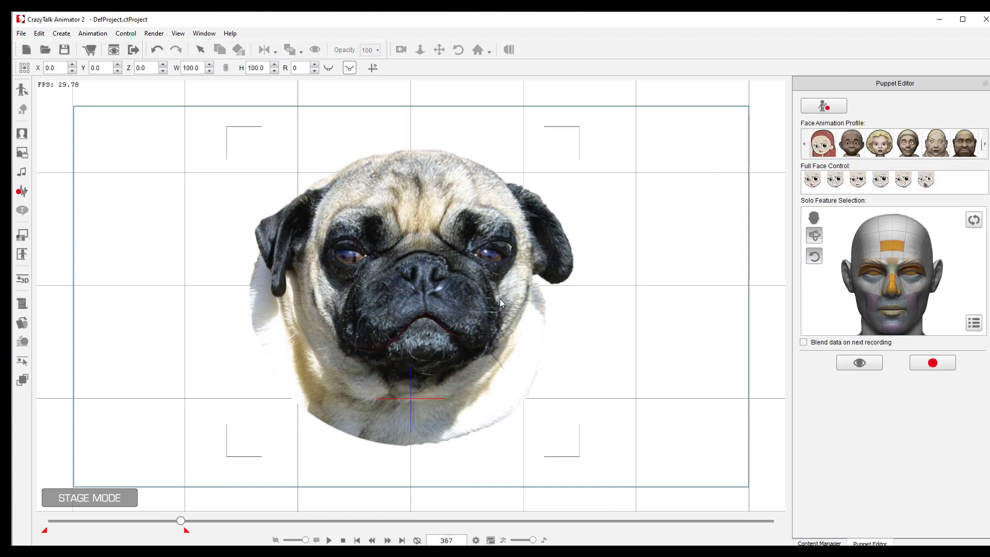
pyautogui.moveTo(430, 301)
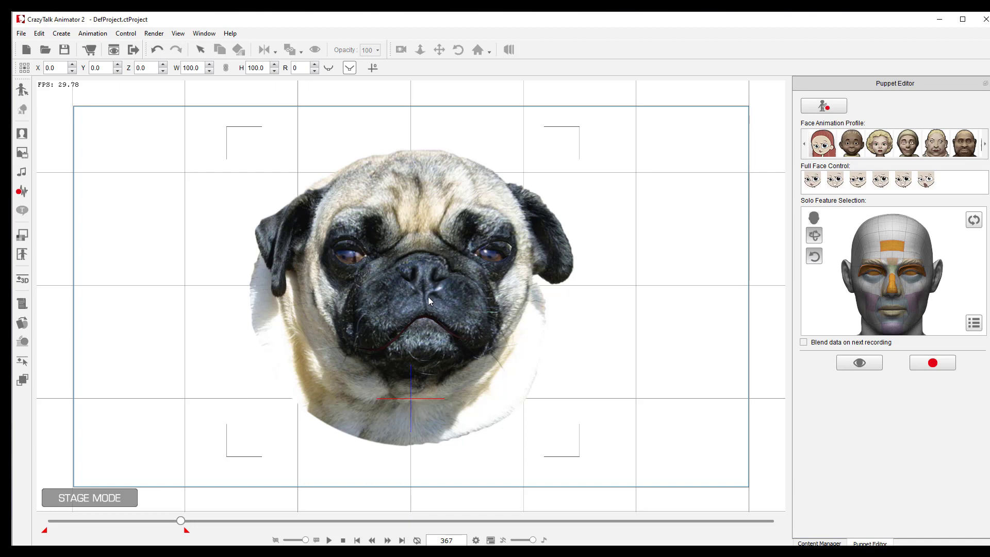
pyautogui.moveTo(373, 294)
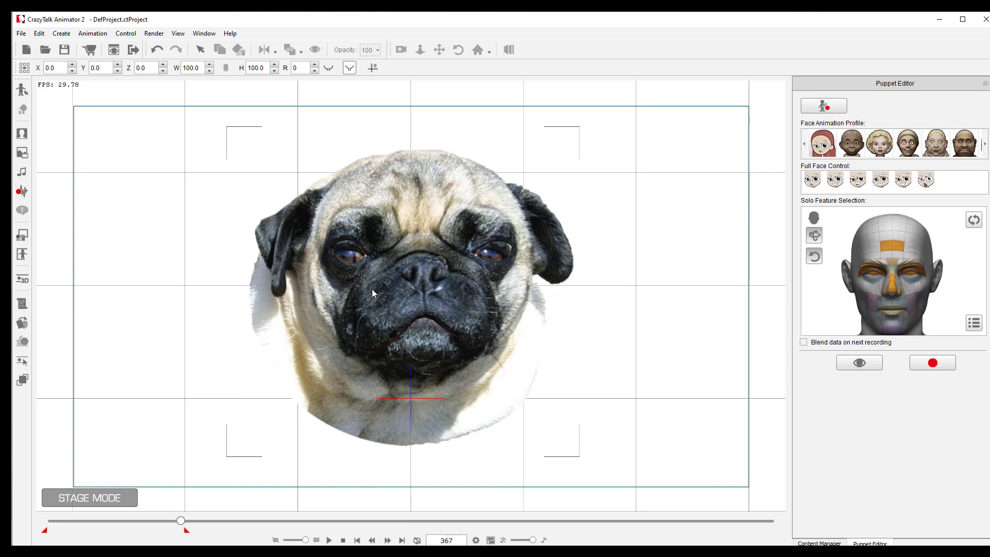
pyautogui.moveTo(427, 265)
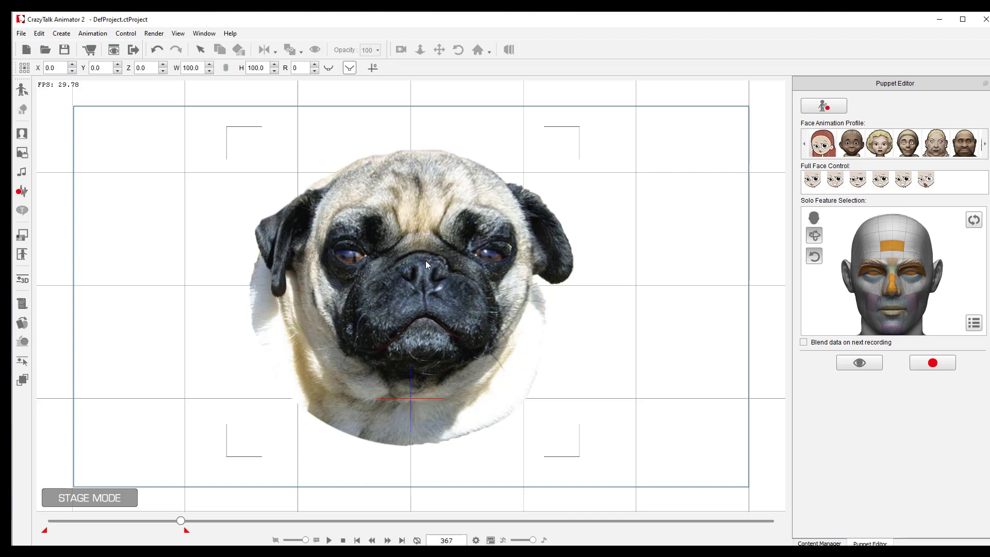
pyautogui.click(819, 543)
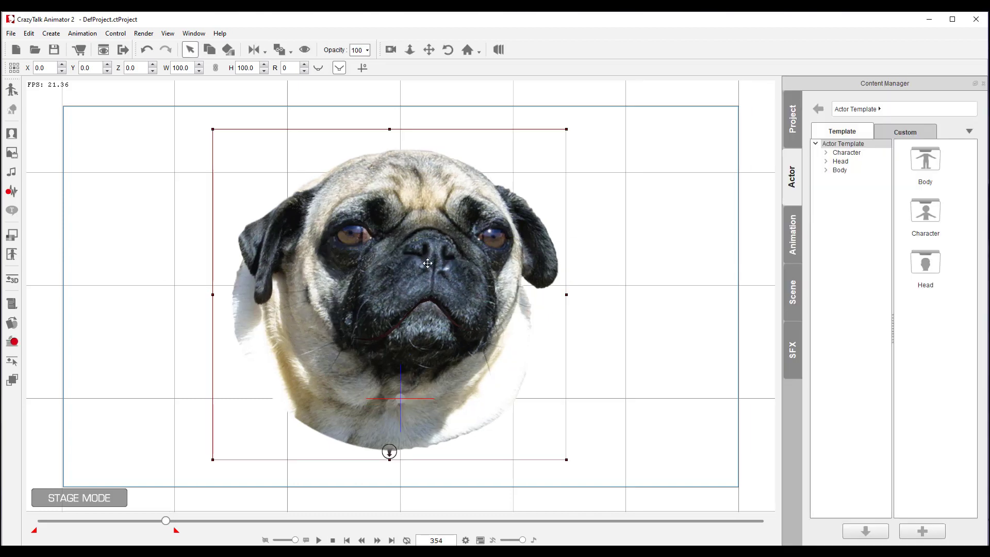
pyautogui.moveTo(447, 230)
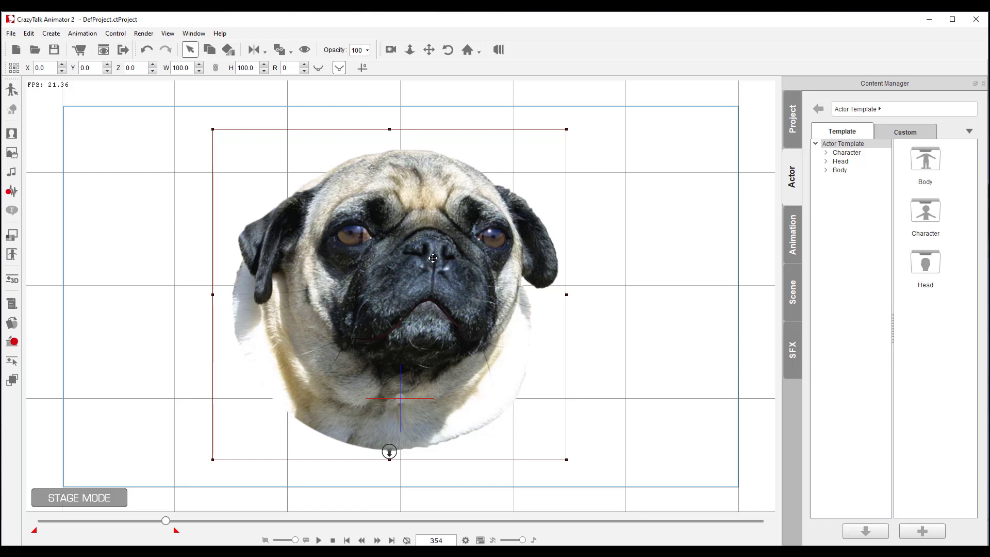
pyautogui.moveTo(432, 235)
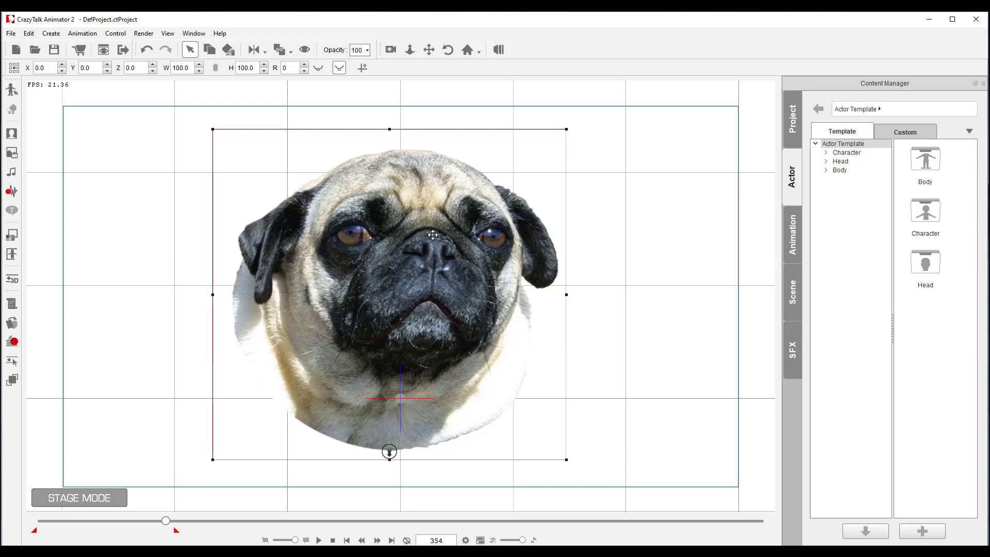
pyautogui.moveTo(352, 245)
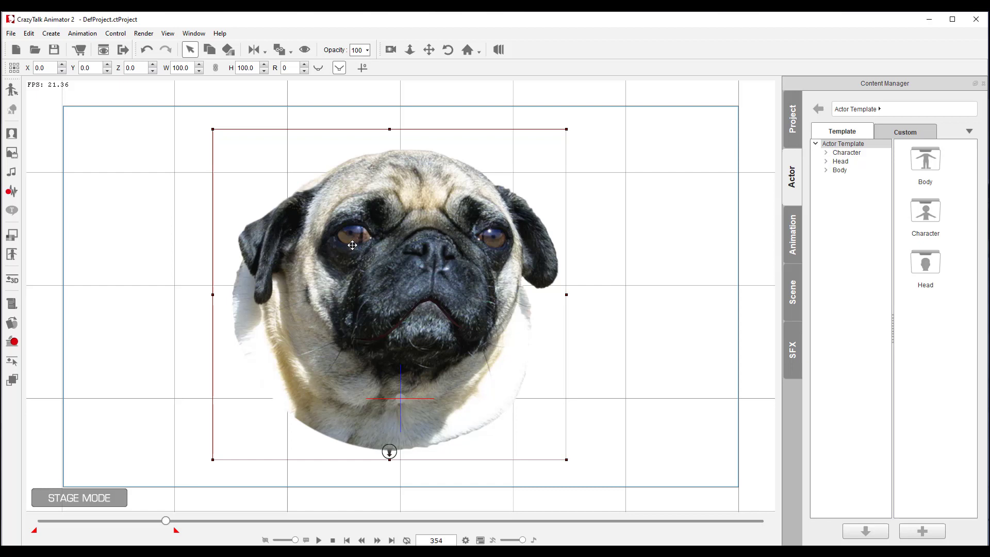
pyautogui.moveTo(409, 215)
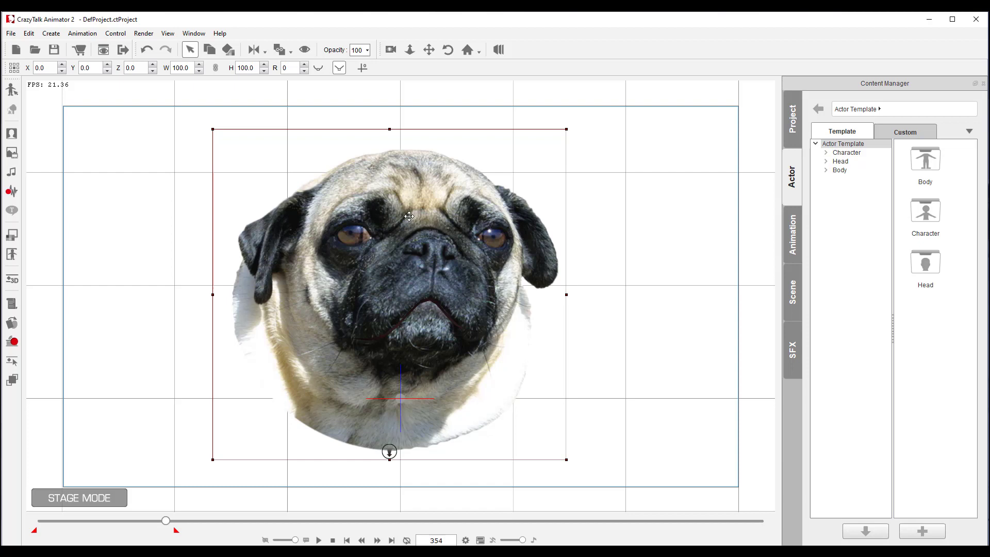
pyautogui.moveTo(444, 246)
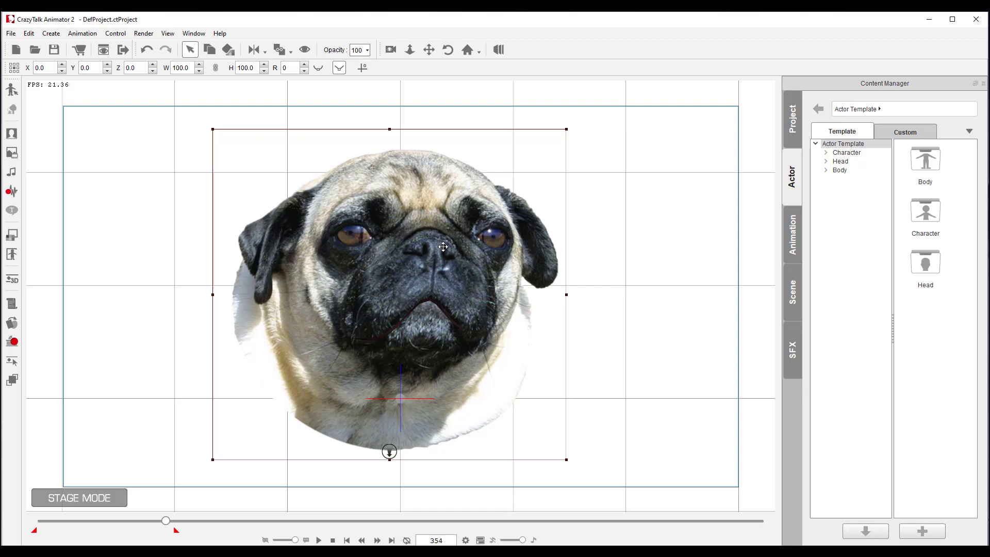
pyautogui.moveTo(132, 181)
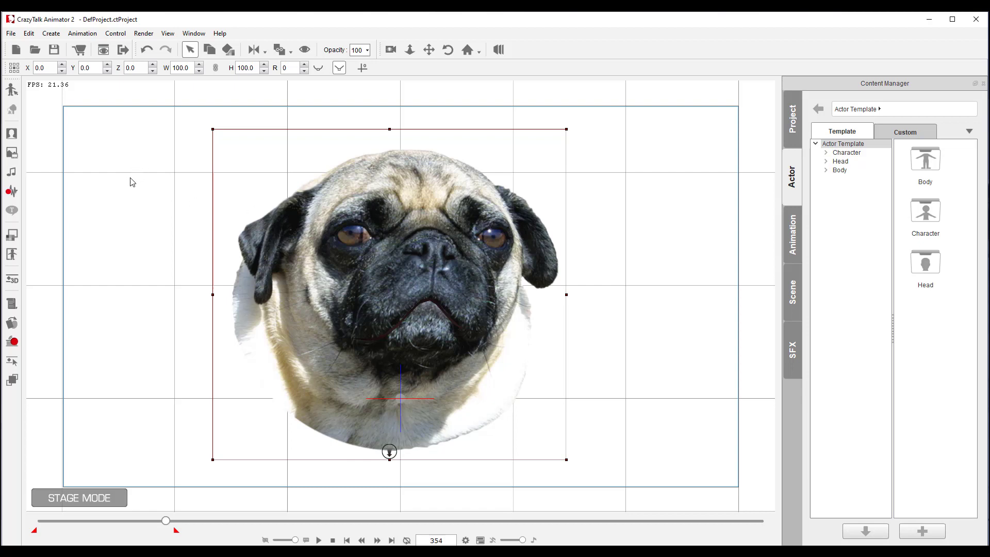